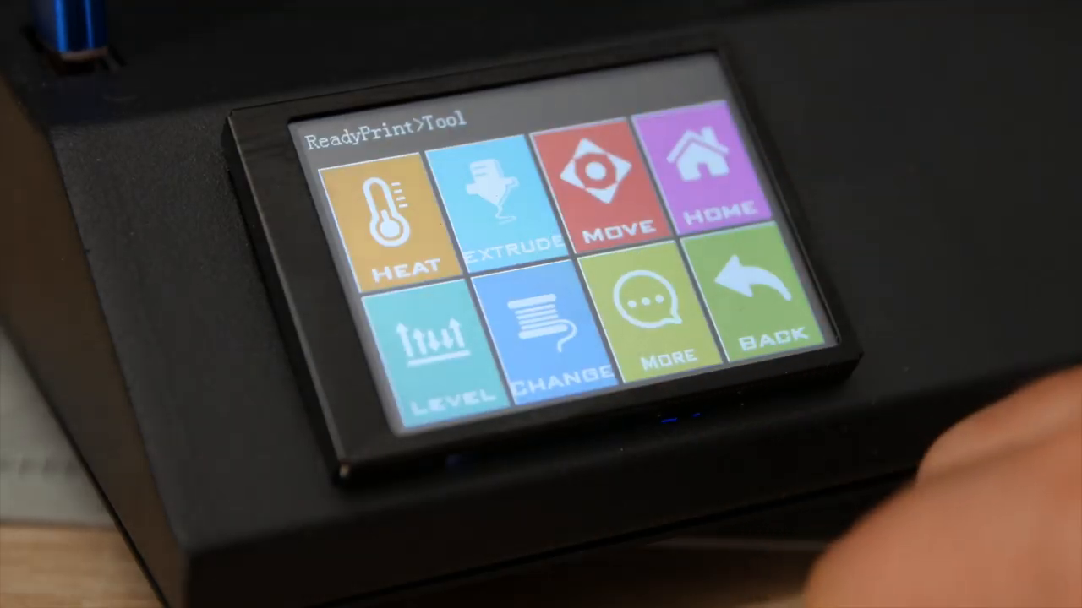
Browse the bed leveling positions screen and the Tool > More light-colour options
left_click(436, 350)
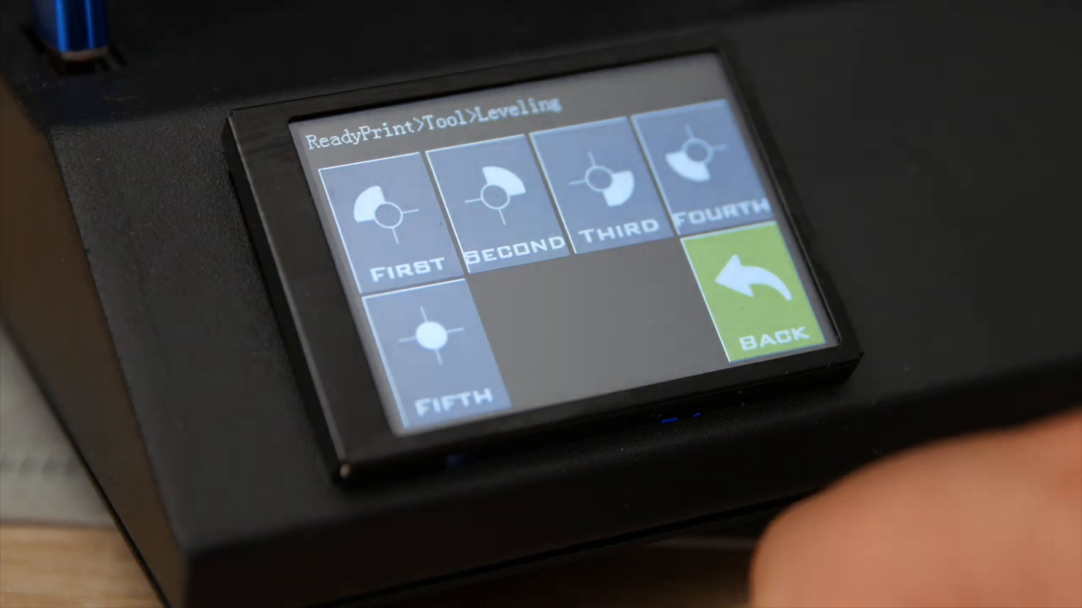
left_click(744, 296)
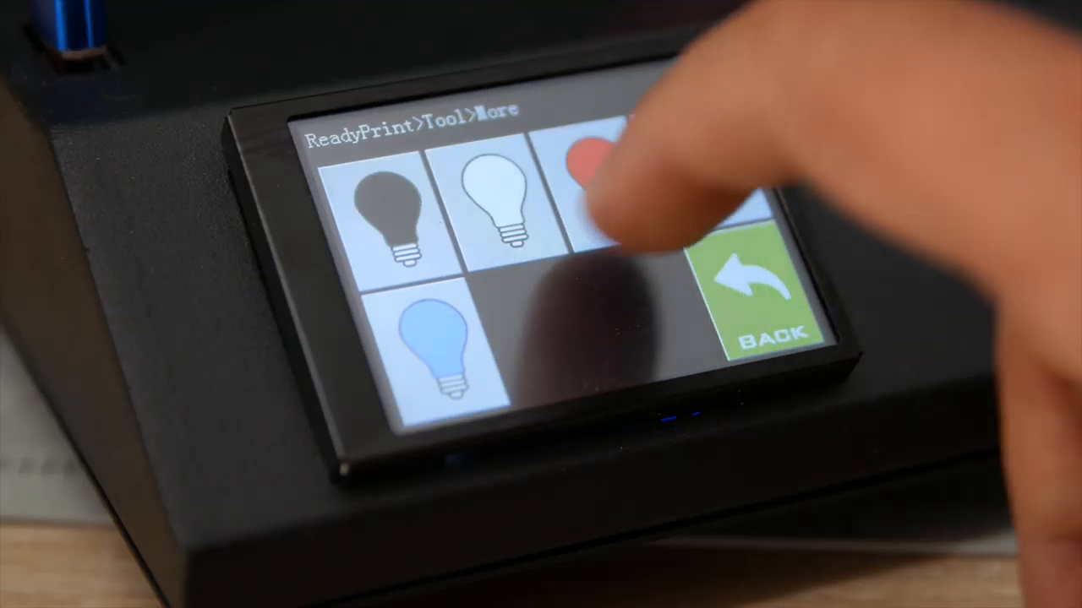
left_click(591, 185)
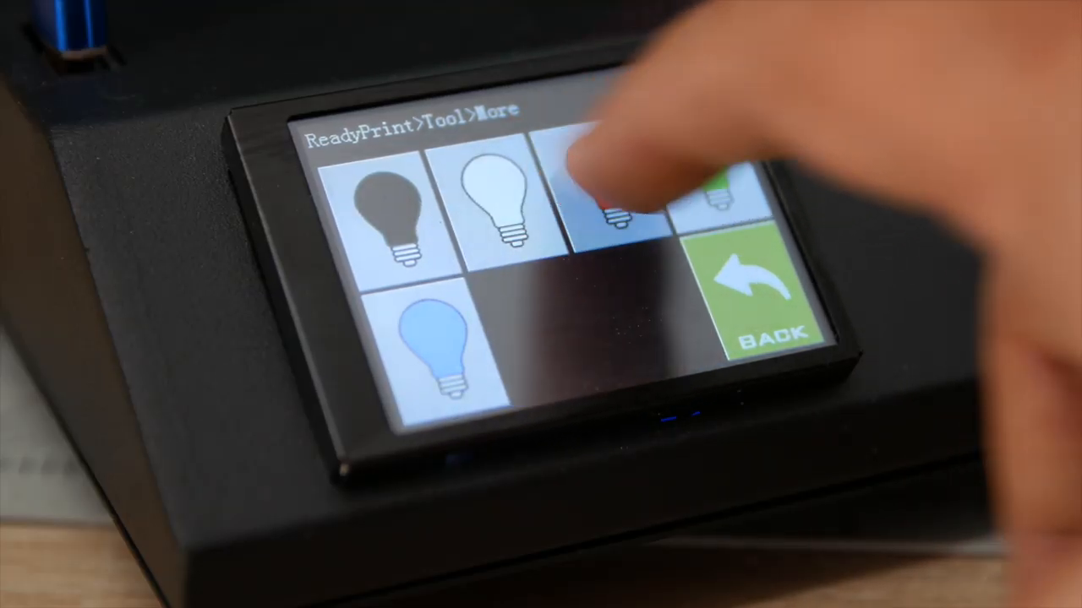
left_click(612, 203)
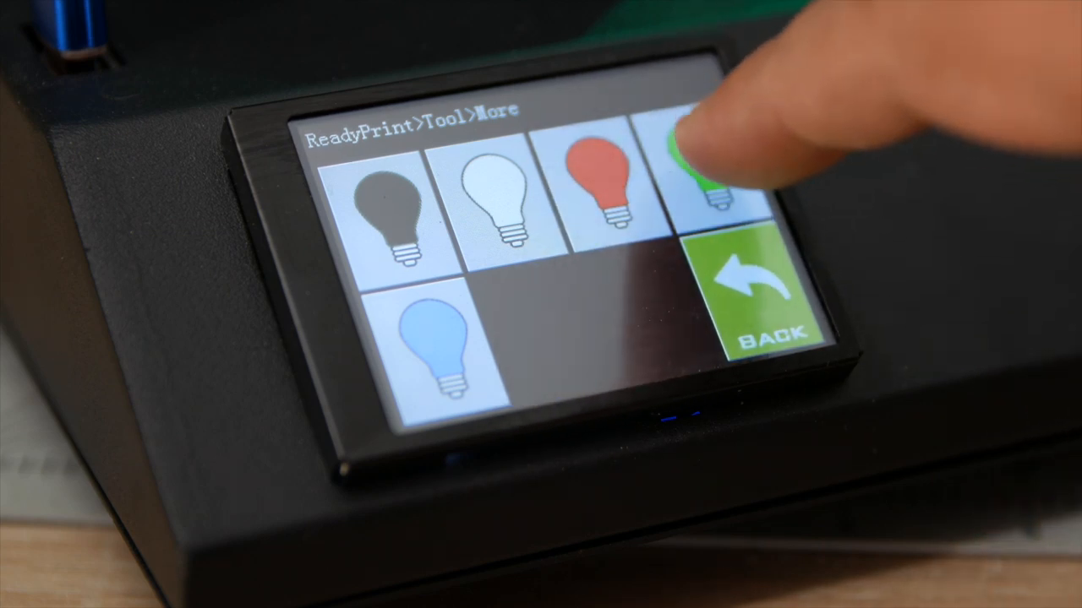
Switch the printer lighting to green, then return to the Tool menu
left_click(718, 169)
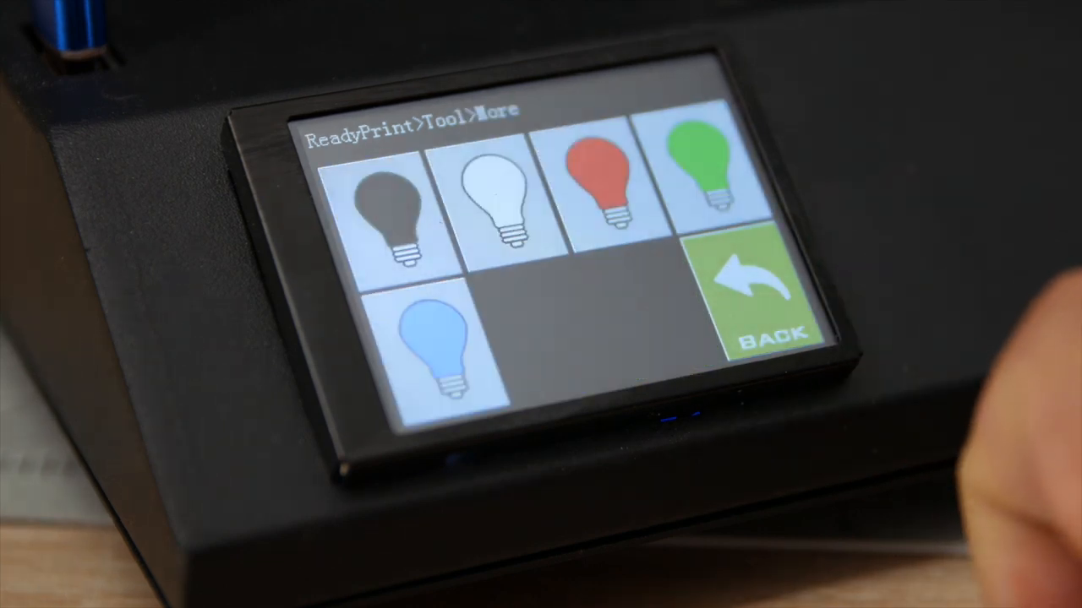
left_click(744, 301)
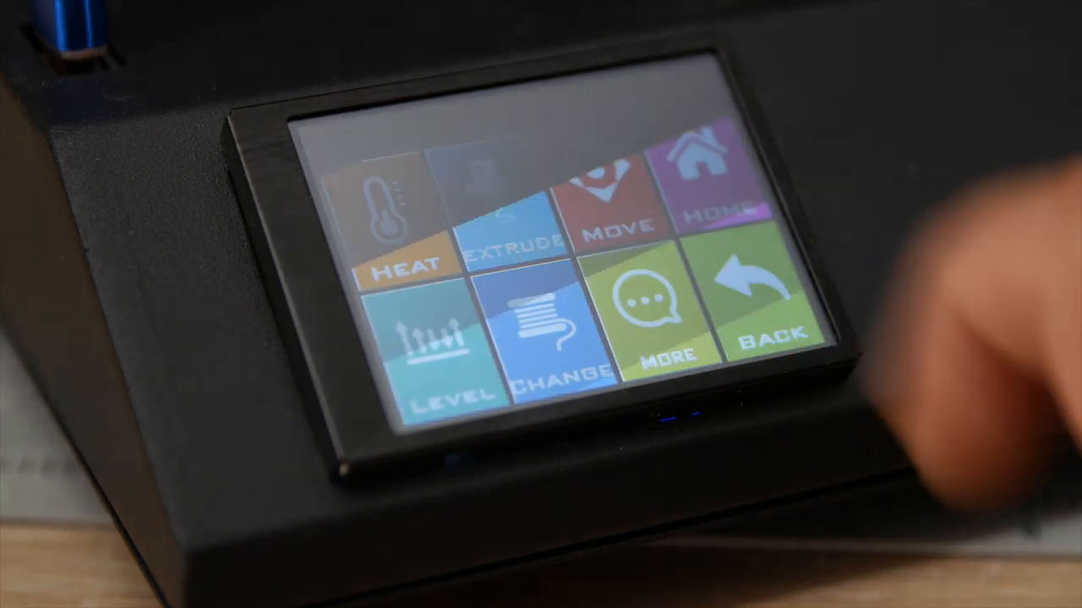